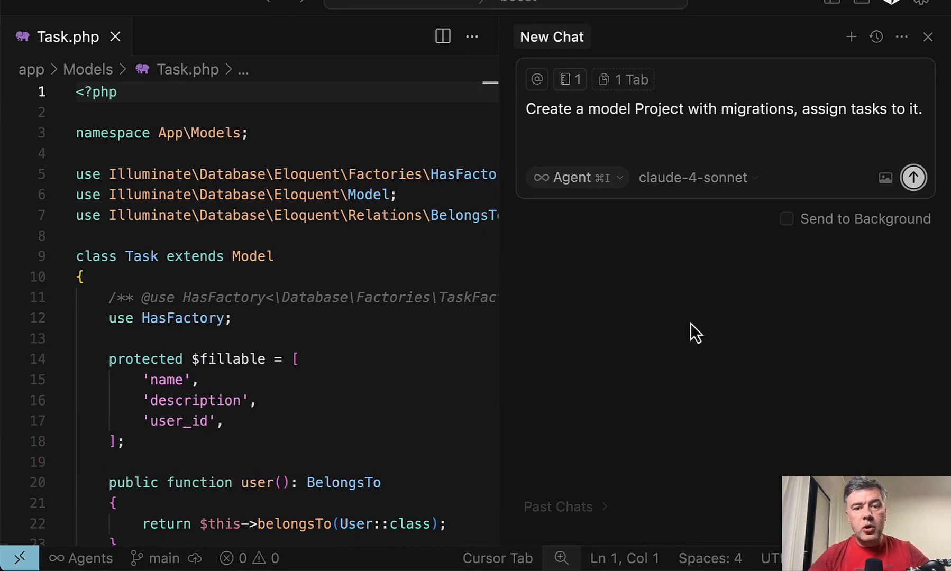
mouse_move(597, 476)
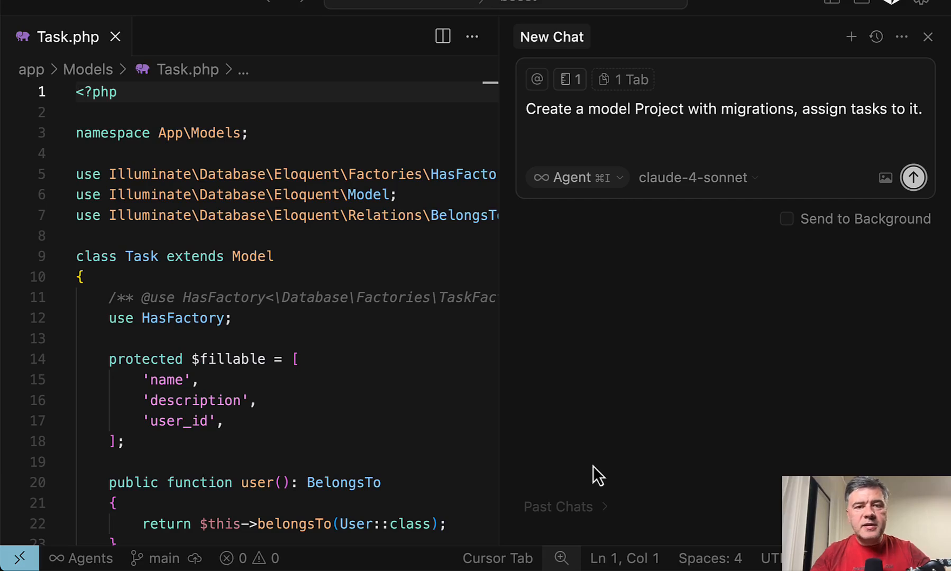
mouse_move(813, 340)
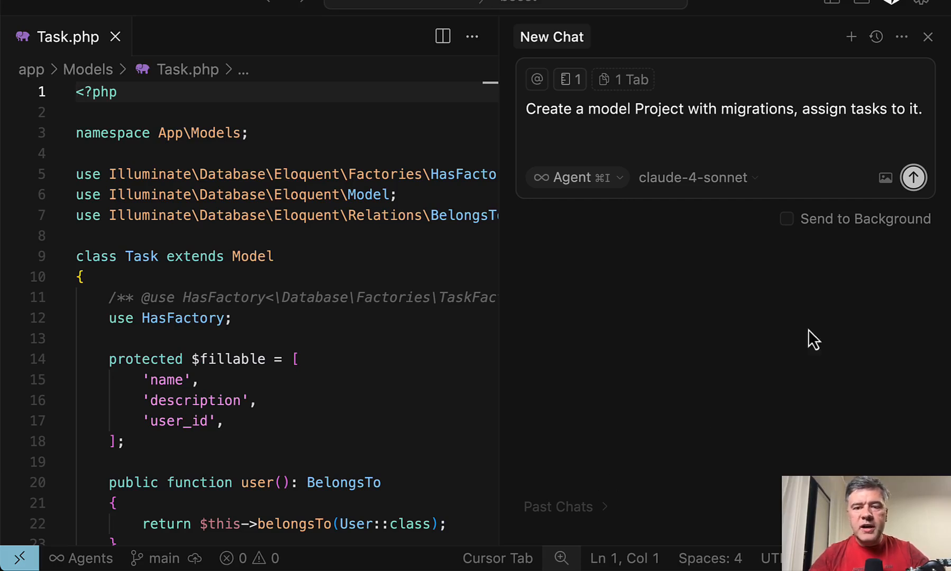
mouse_move(684, 382)
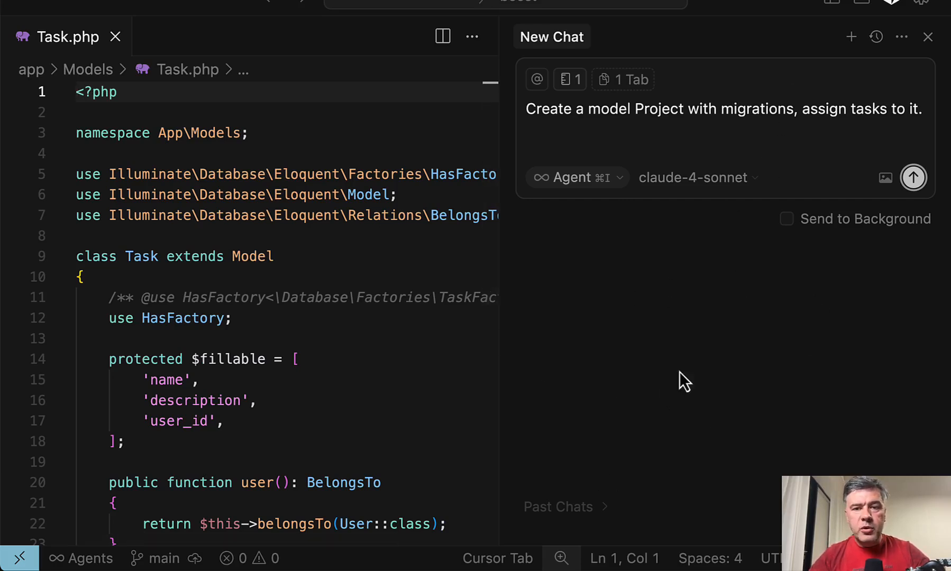
mouse_move(640, 316)
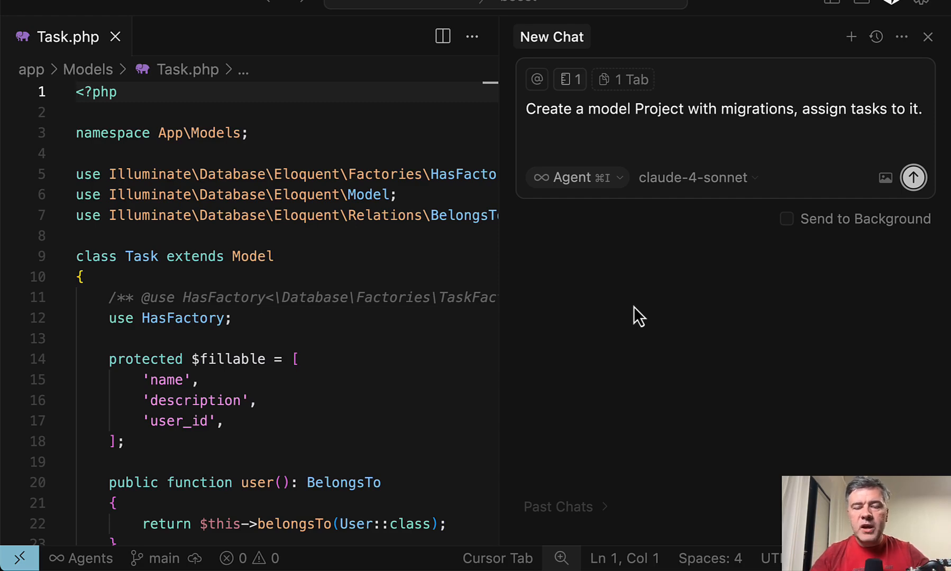
mouse_move(591, 312)
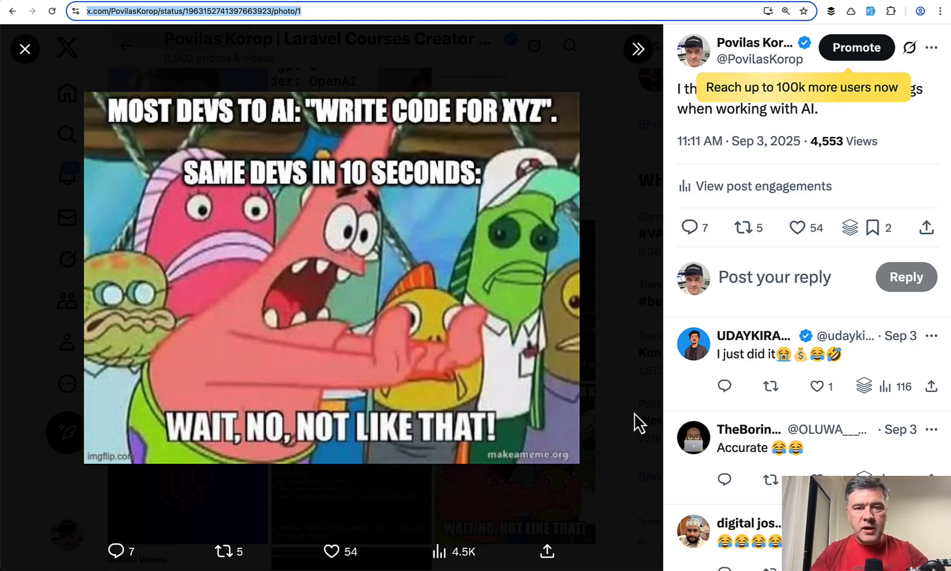
mouse_move(927, 121)
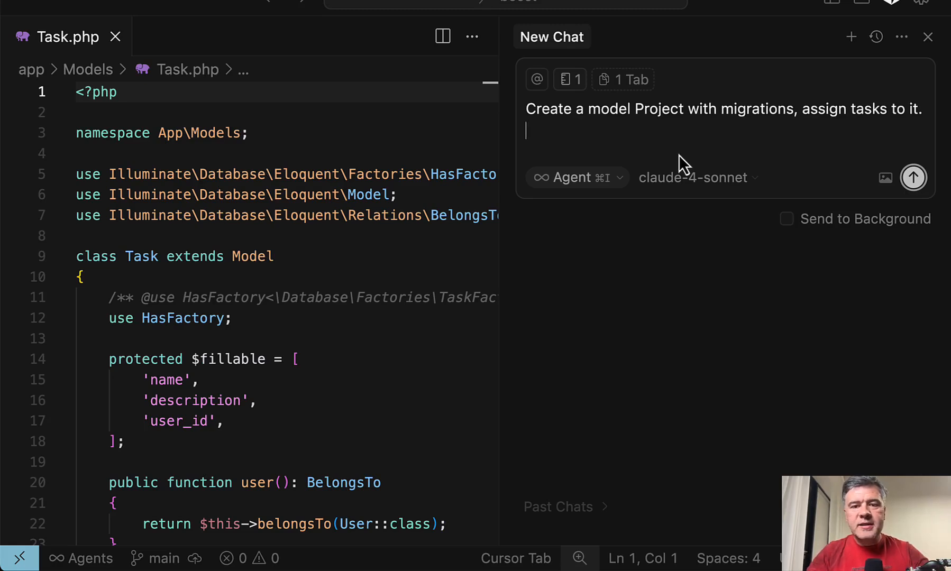
text(Ask me followup questions to clarify the important details.)
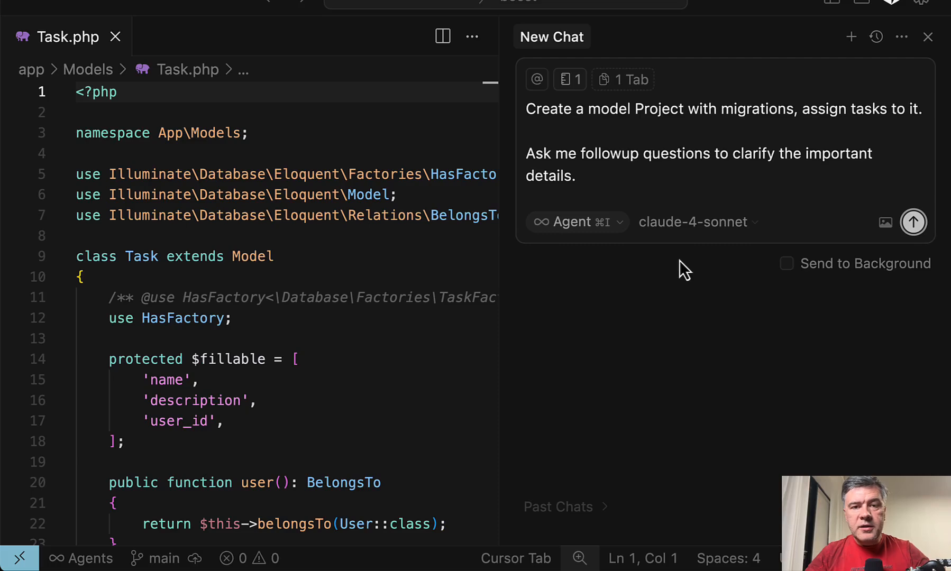
mouse_move(613, 337)
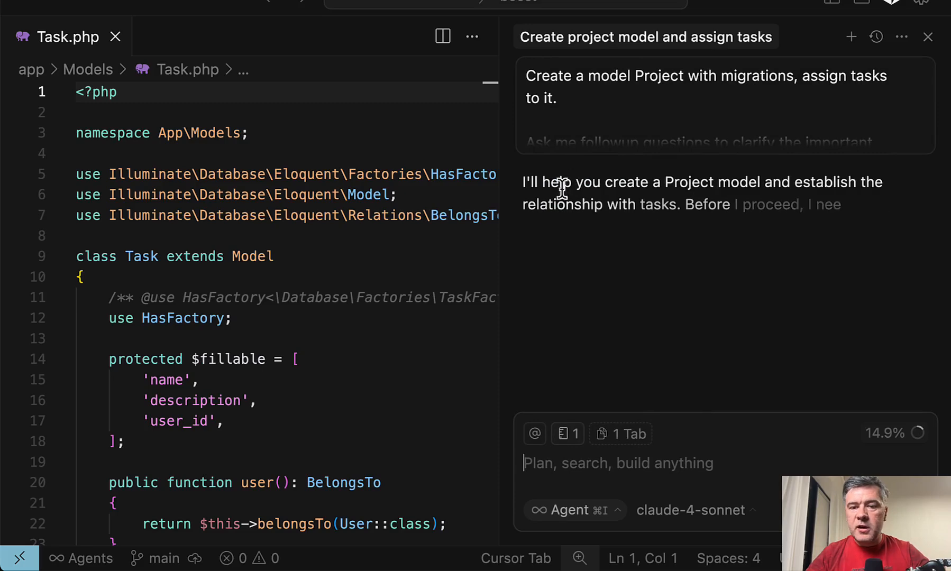
scroll(down, 3)
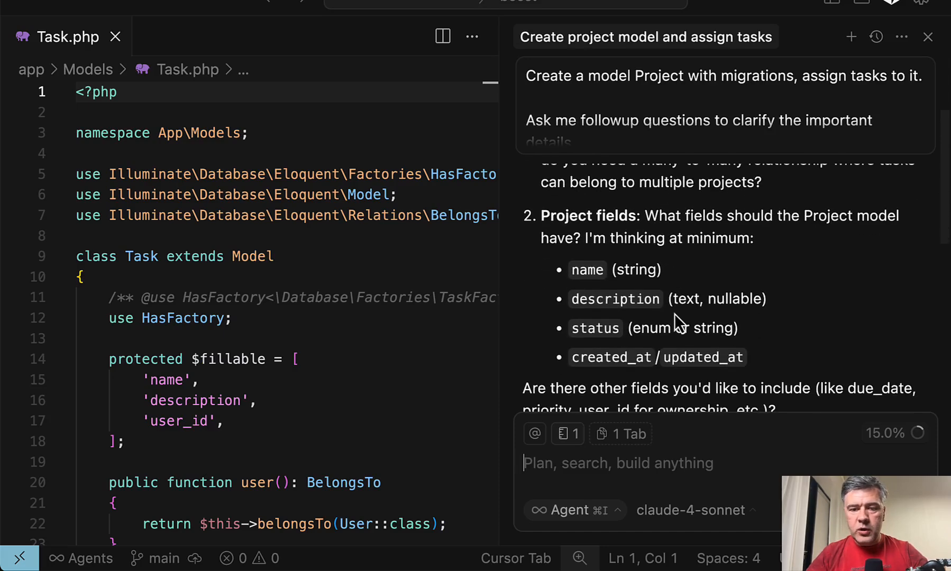
scroll(down, 3)
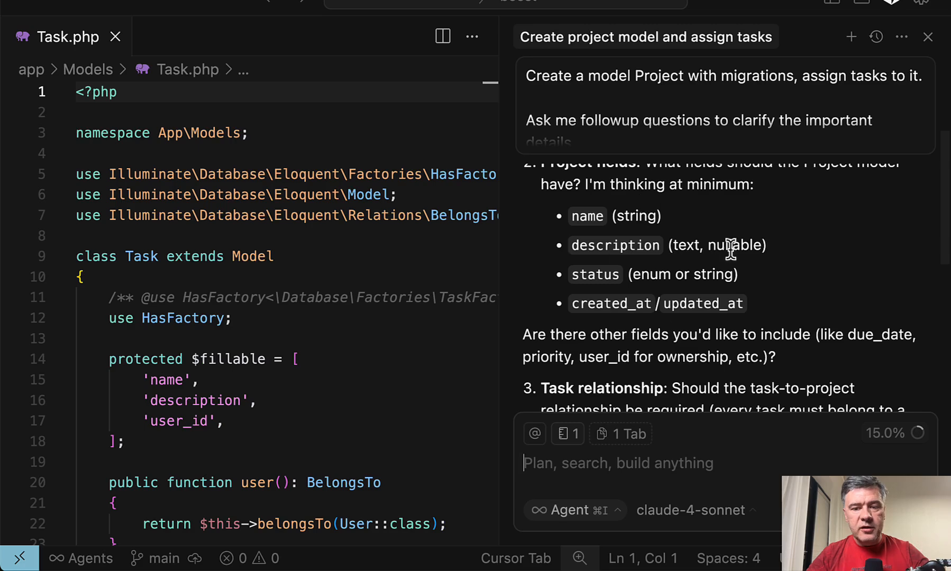
mouse_move(675, 302)
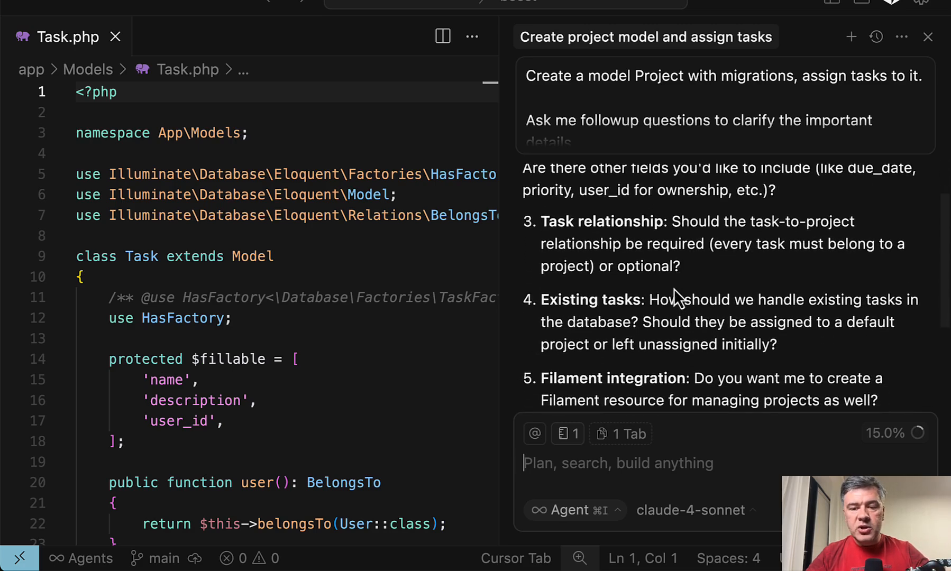
scroll(down, 3)
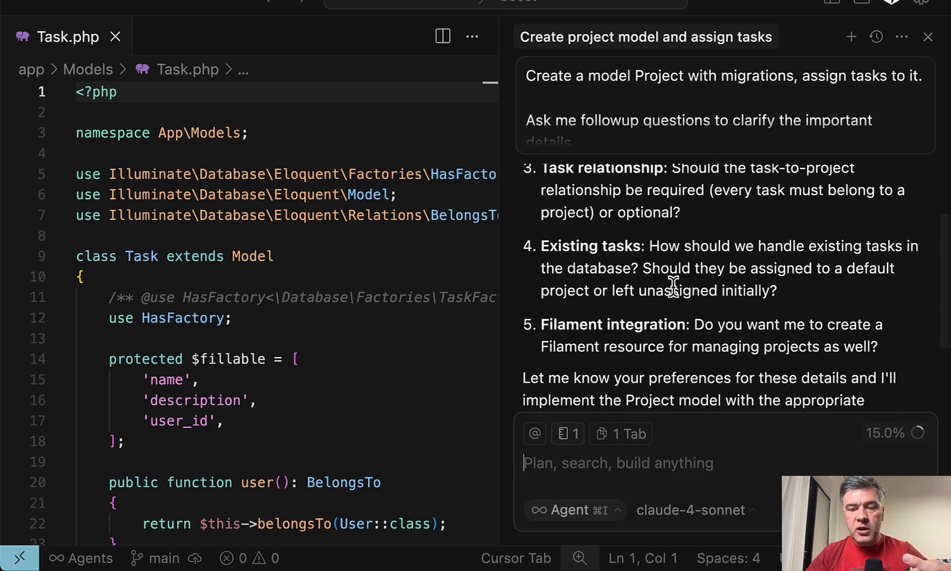
scroll(down, 3)
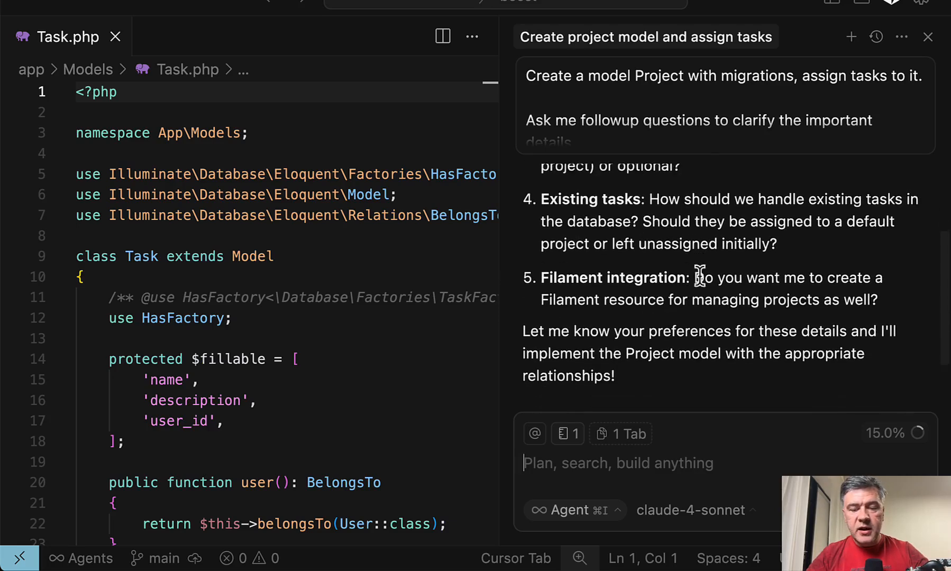
scroll(down, 3)
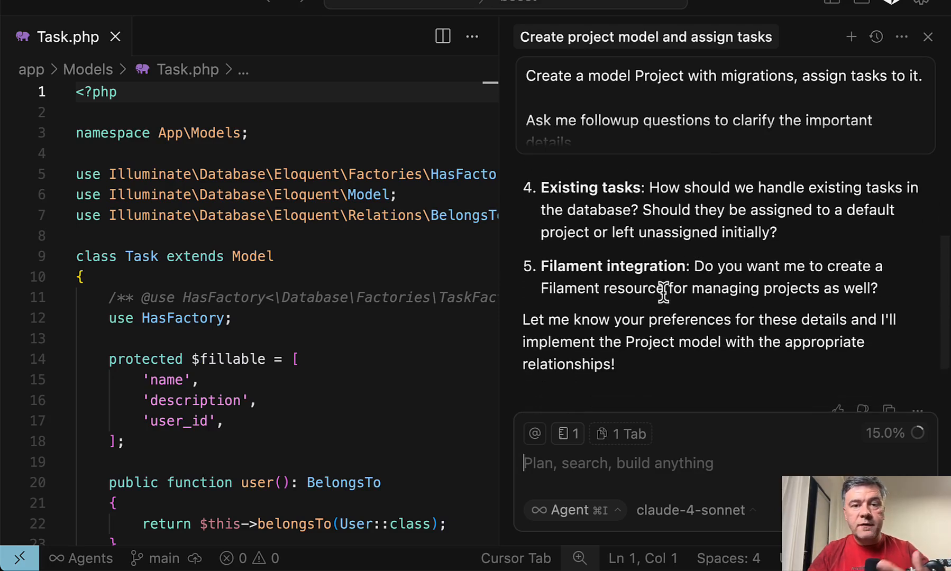
mouse_move(731, 319)
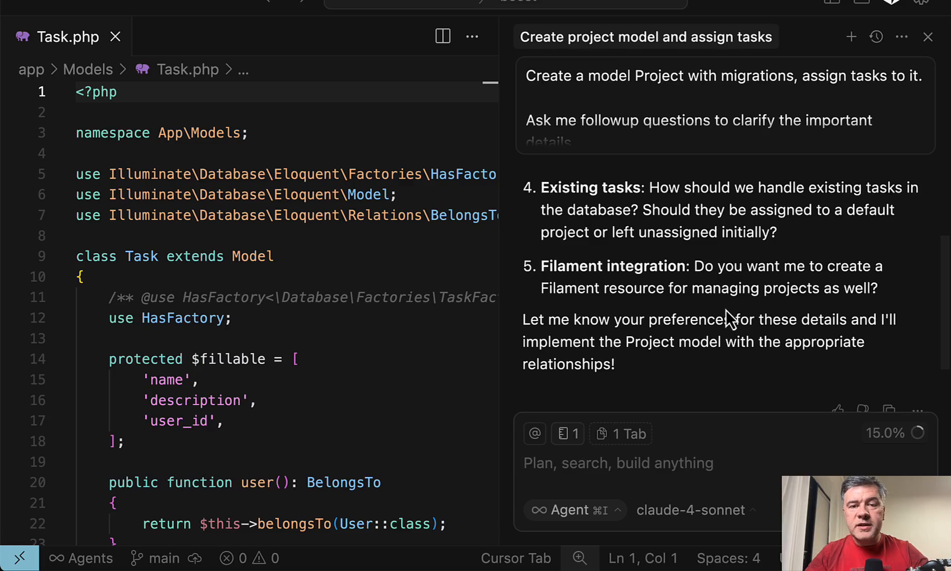
mouse_move(692, 266)
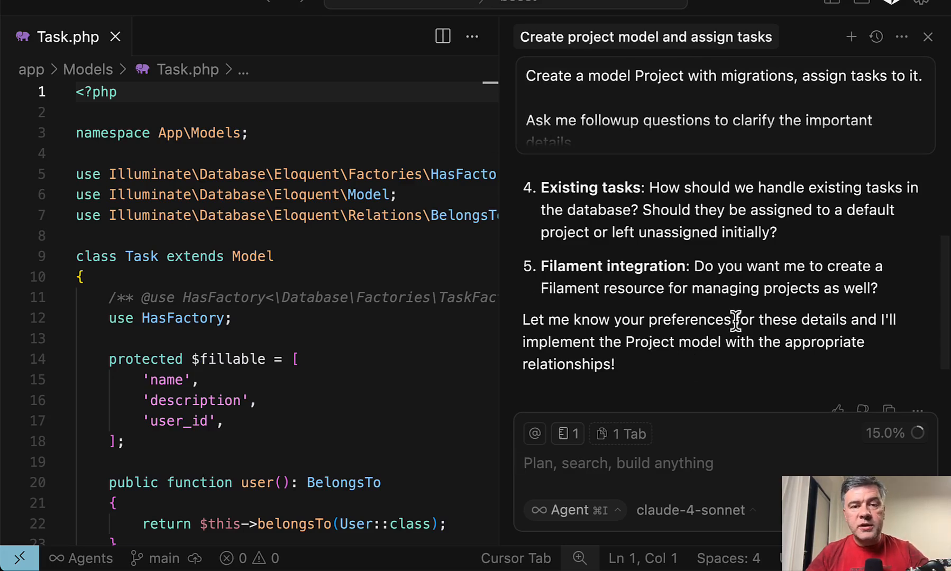
mouse_move(688, 286)
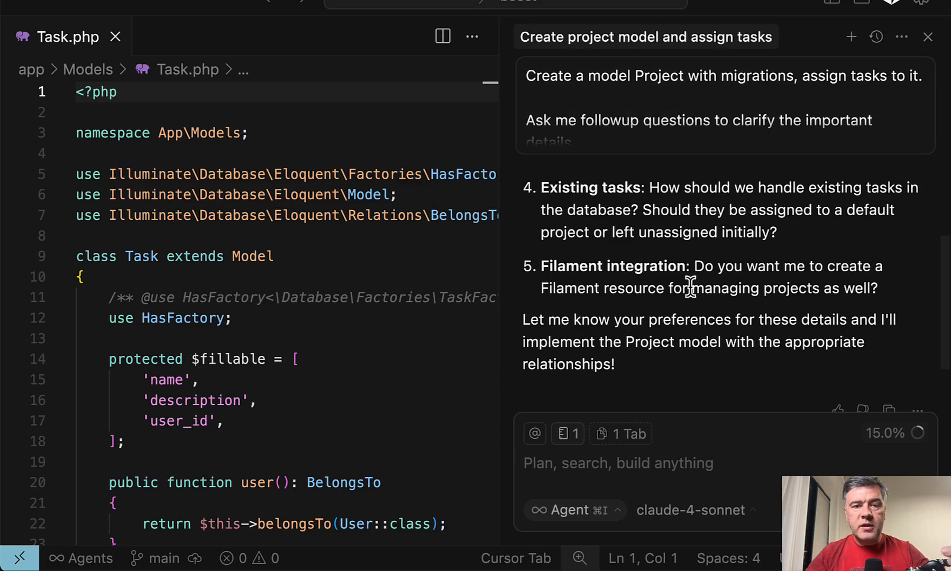